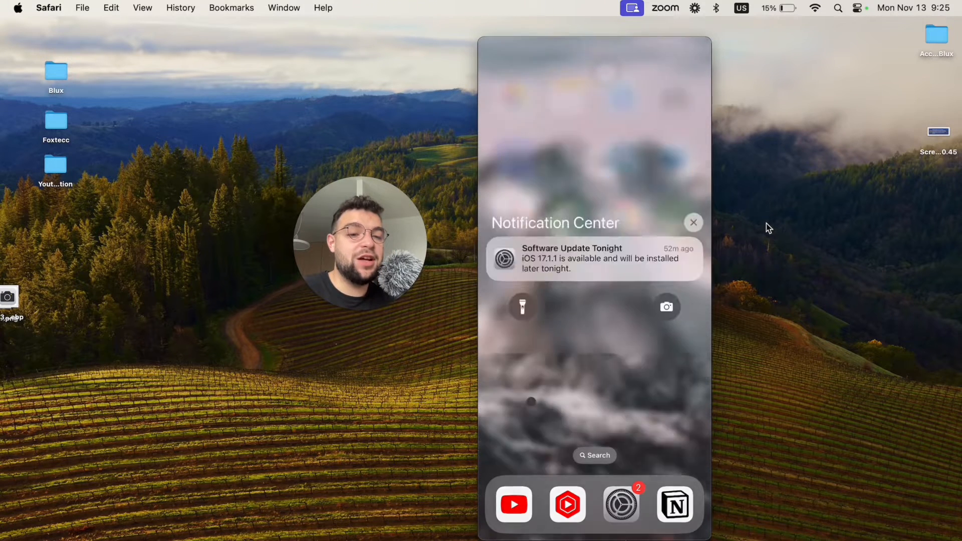
Long-press the lock screen to bring up the wallpaper gallery showing the mountain photo.
{"action": "left_click", "coordinate": [693, 222]}
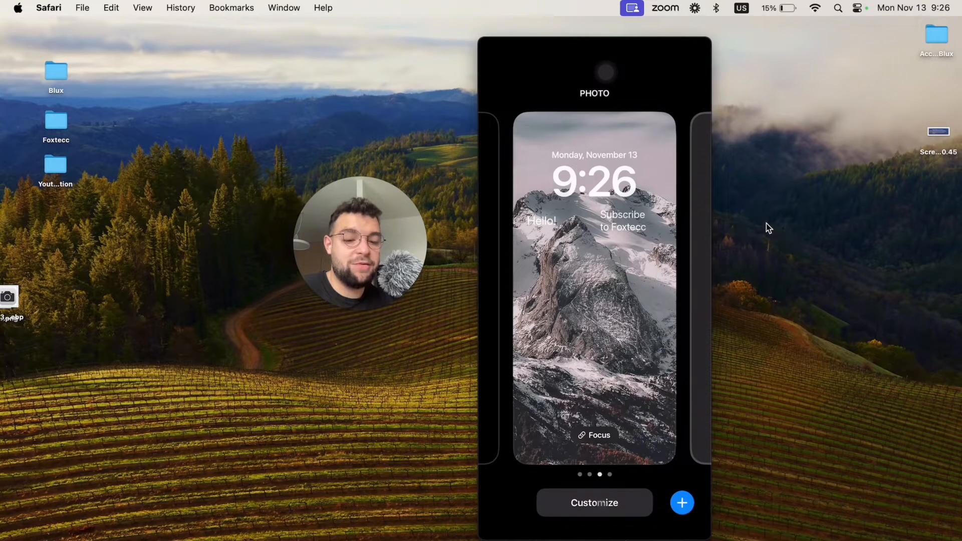
Start customizing the mountain wallpaper's Lock Screen to reach its widget area.
{"action": "left_click", "coordinate": [593, 502]}
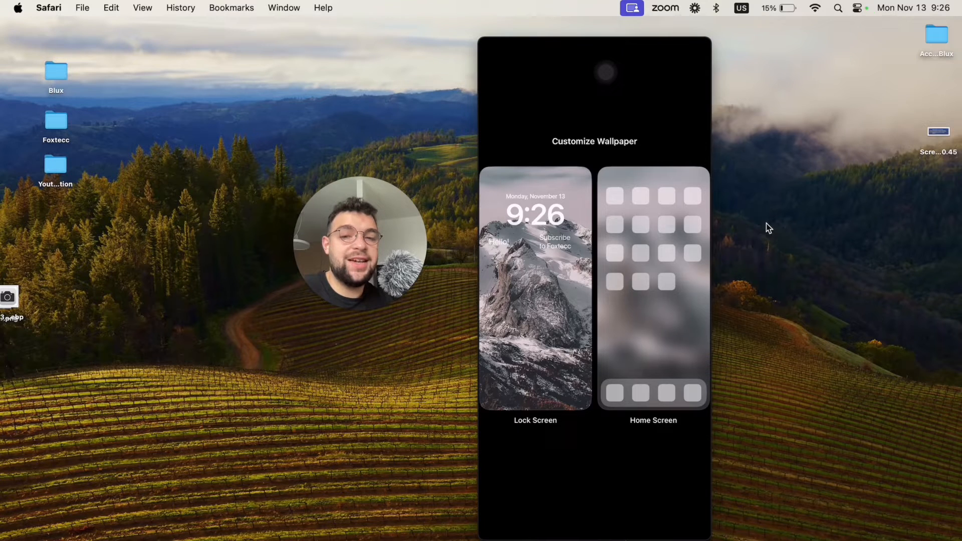
{"action": "left_click", "coordinate": [534, 288]}
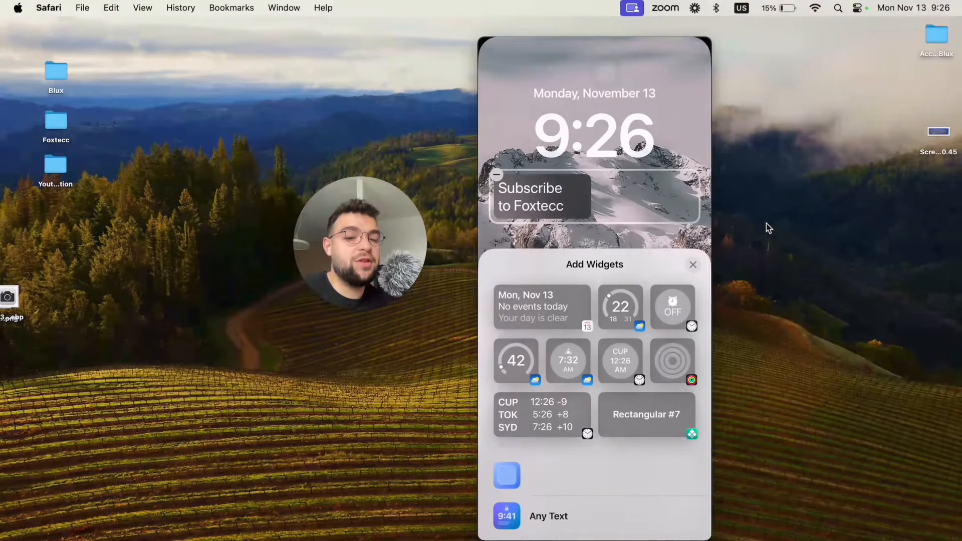
Remove the Subscribe to Foxtecc widget and dismiss the Add Widgets sheet.
{"action": "left_click", "coordinate": [693, 264]}
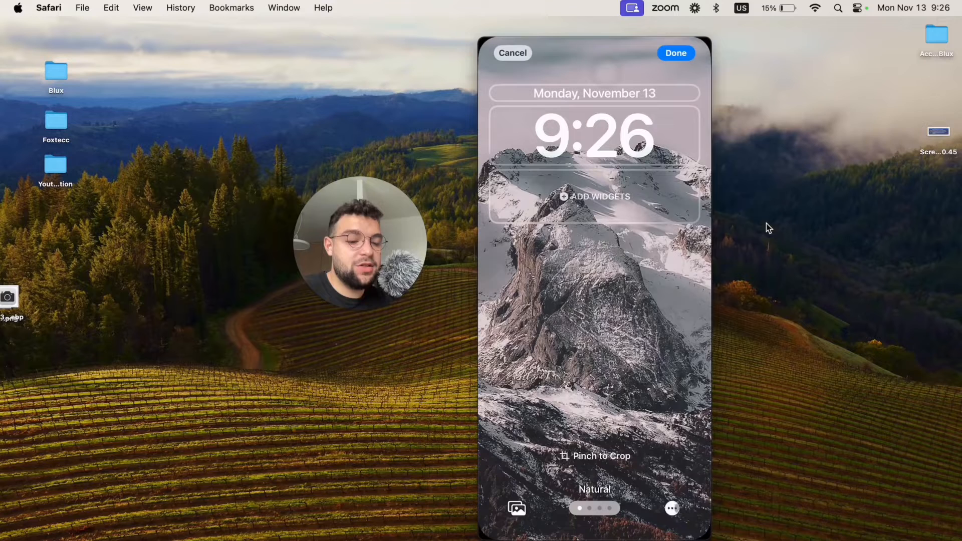
{"action": "left_click", "coordinate": [671, 508]}
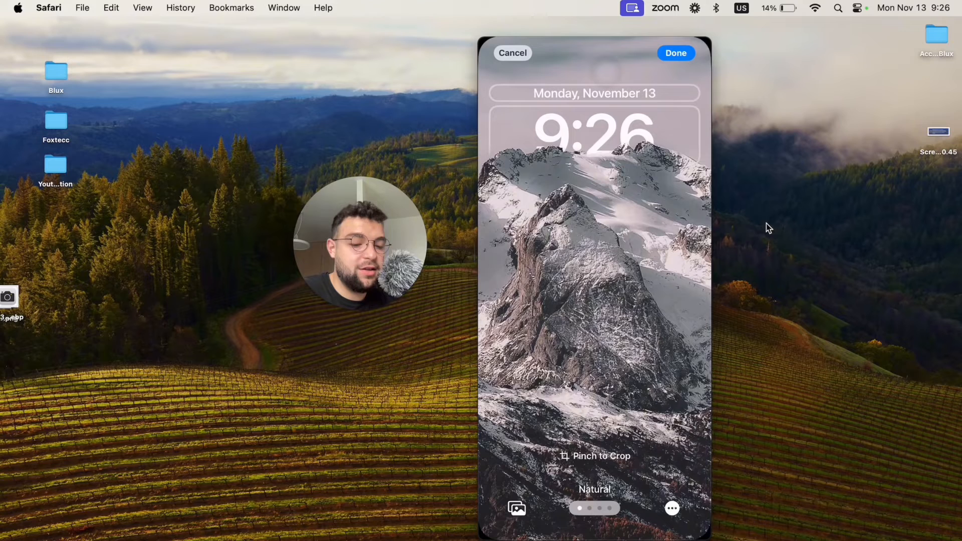
{"action": "left_click", "coordinate": [671, 508]}
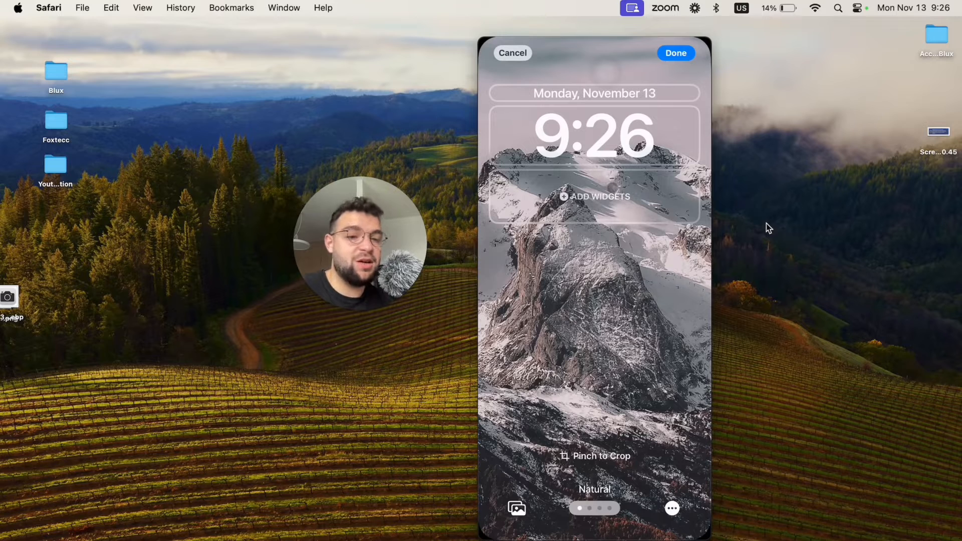
Add two Reminders List widgets below the clock from the widget picker.
{"action": "left_click", "coordinate": [594, 197]}
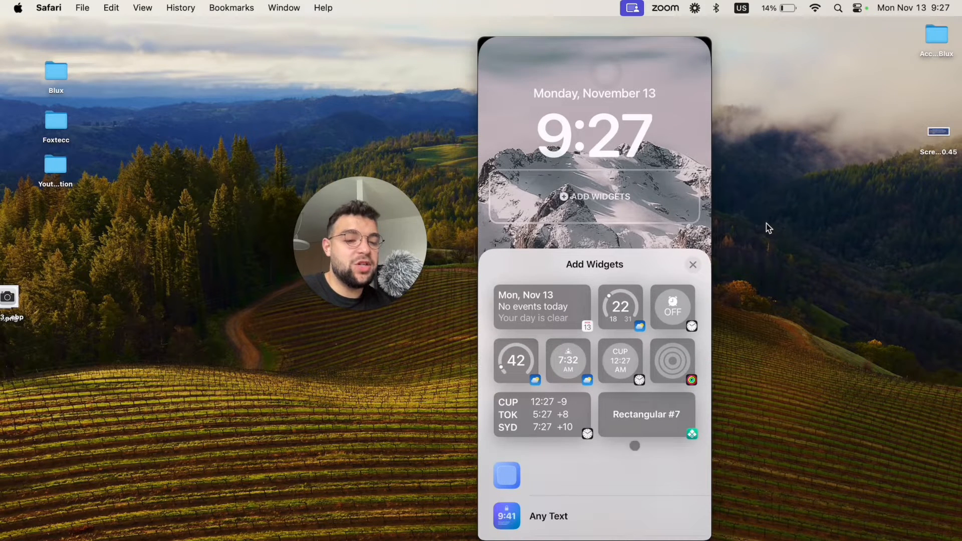
{"action": "scroll", "scroll_direction": "down", "scroll_amount": 3}
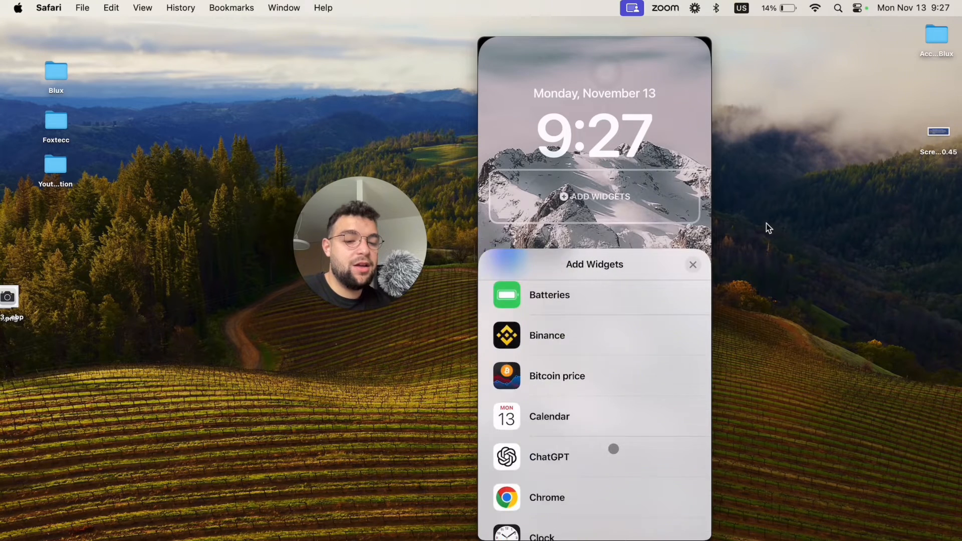
{"action": "scroll", "scroll_direction": "down", "scroll_amount": 3}
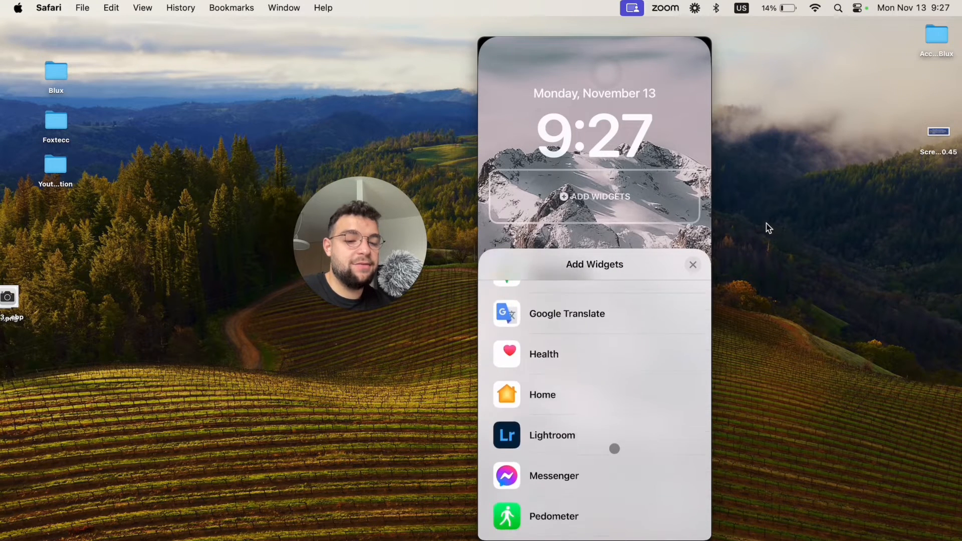
{"action": "scroll", "scroll_direction": "down", "scroll_amount": 3}
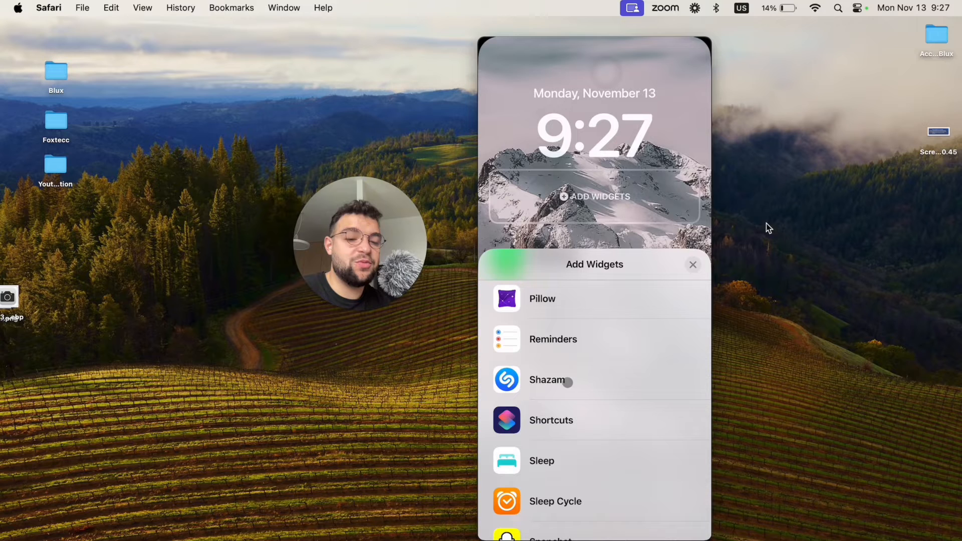
{"action": "left_click", "coordinate": [552, 339]}
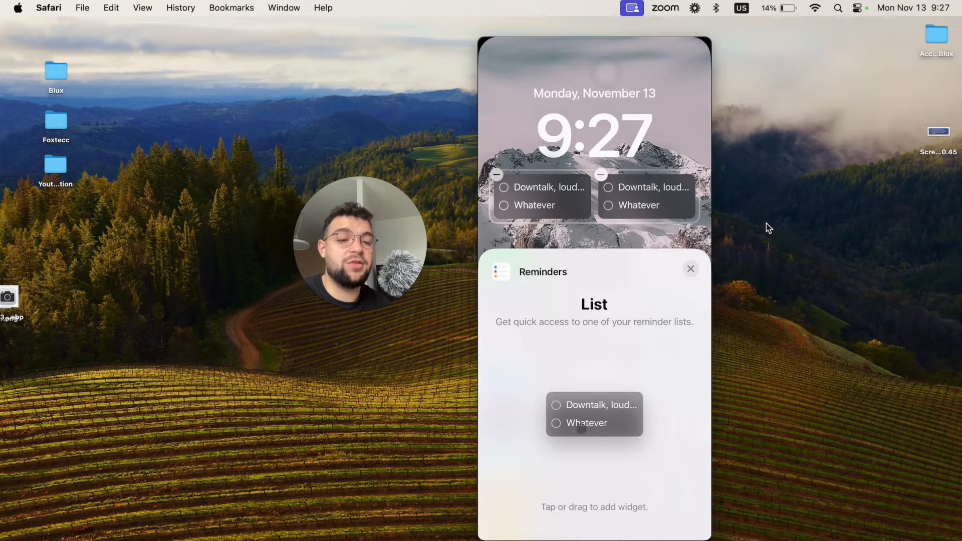
Switch the two Reminders widgets to the Today and Scheduled lists, then close the picker.
{"action": "left_click", "coordinate": [690, 269]}
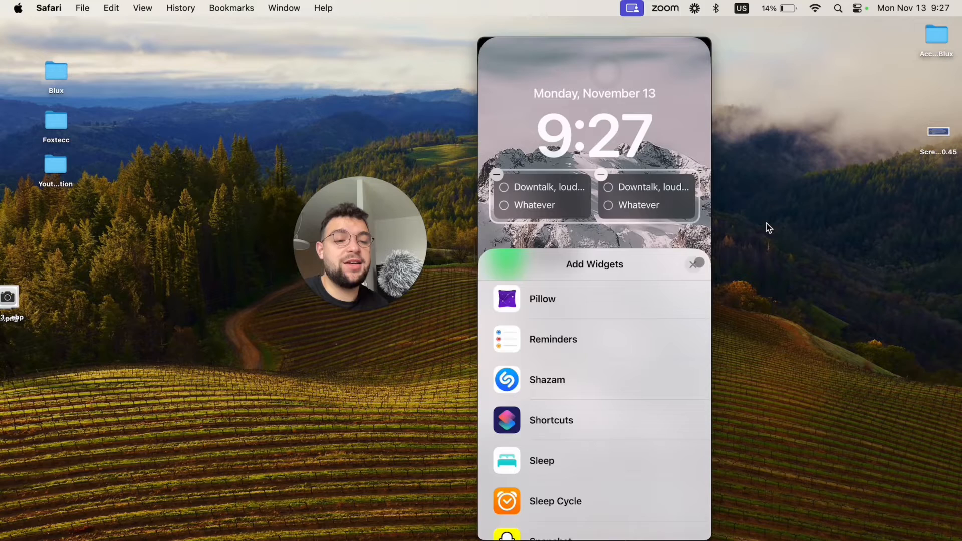
{"action": "left_click", "coordinate": [693, 264]}
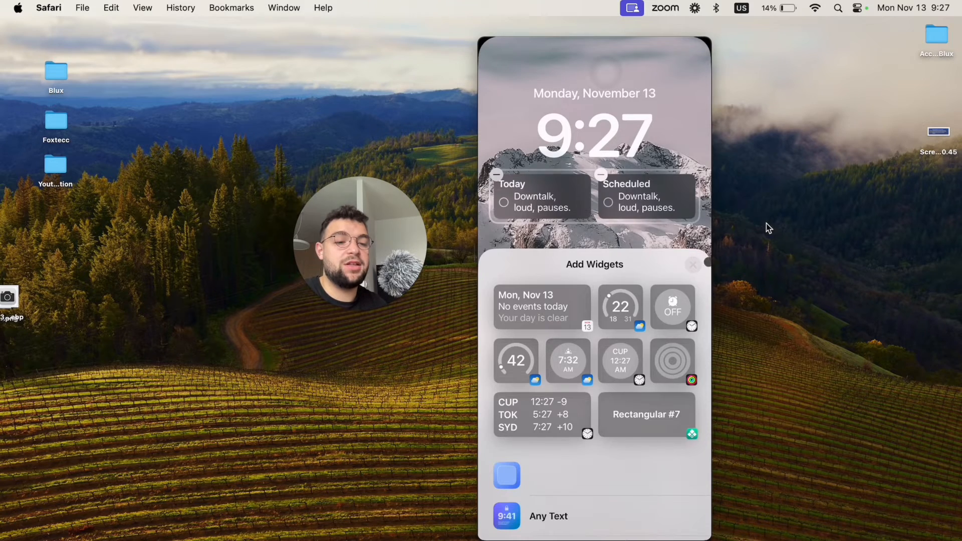
{"action": "left_click", "coordinate": [693, 265]}
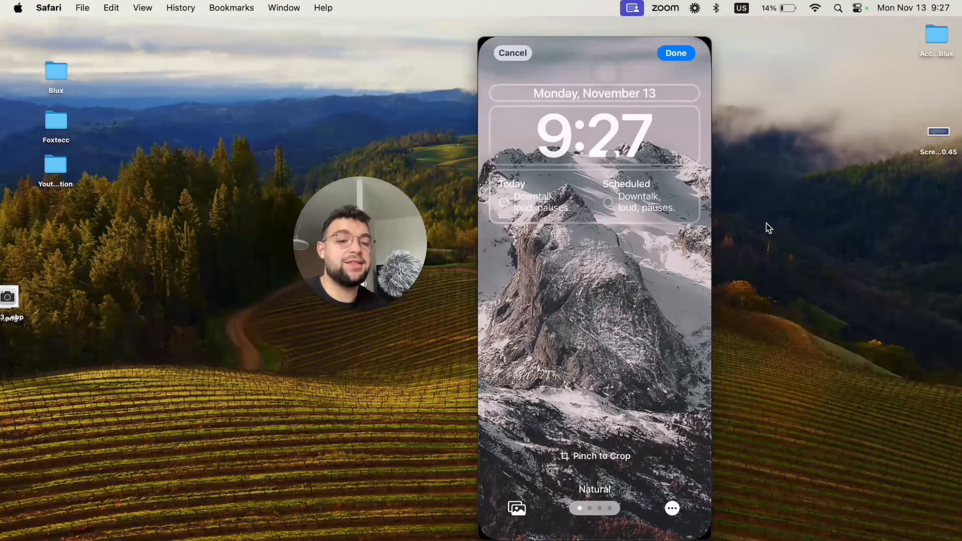
Save the lock screen edits and dismiss the Reminders location services prompt.
{"action": "left_click", "coordinate": [675, 53]}
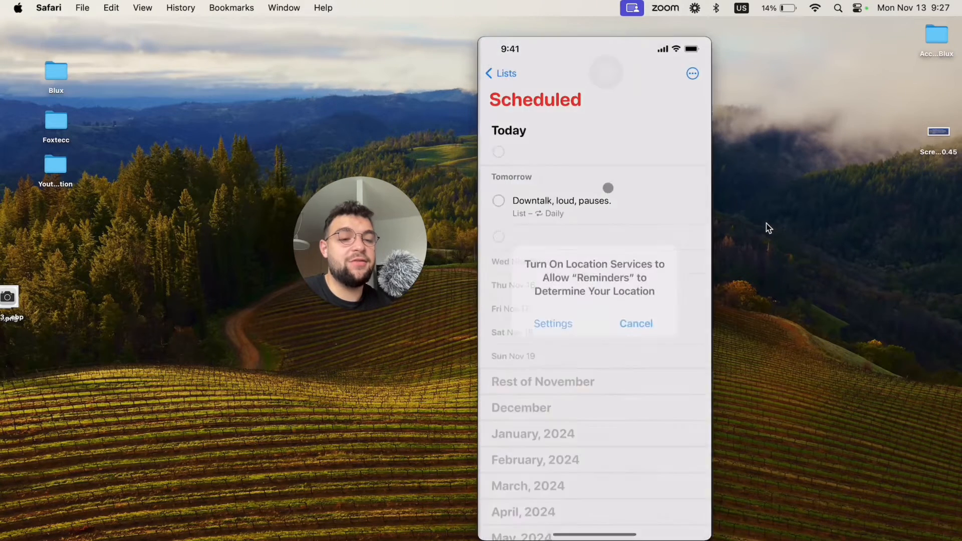
{"action": "left_click", "coordinate": [635, 323]}
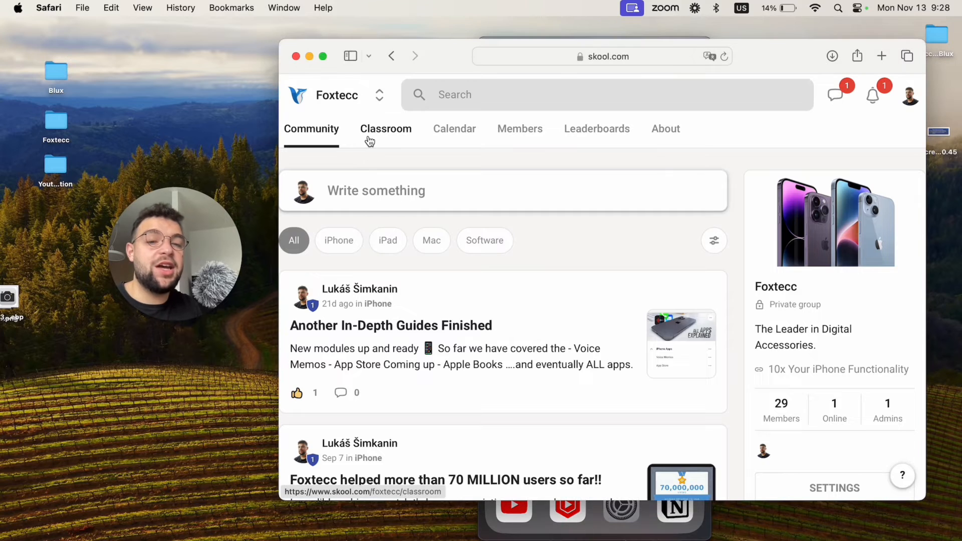
View the Social Media - Photo and Video course in Foxtecc's Classroom, then return to the course list.
{"action": "left_click", "coordinate": [385, 128]}
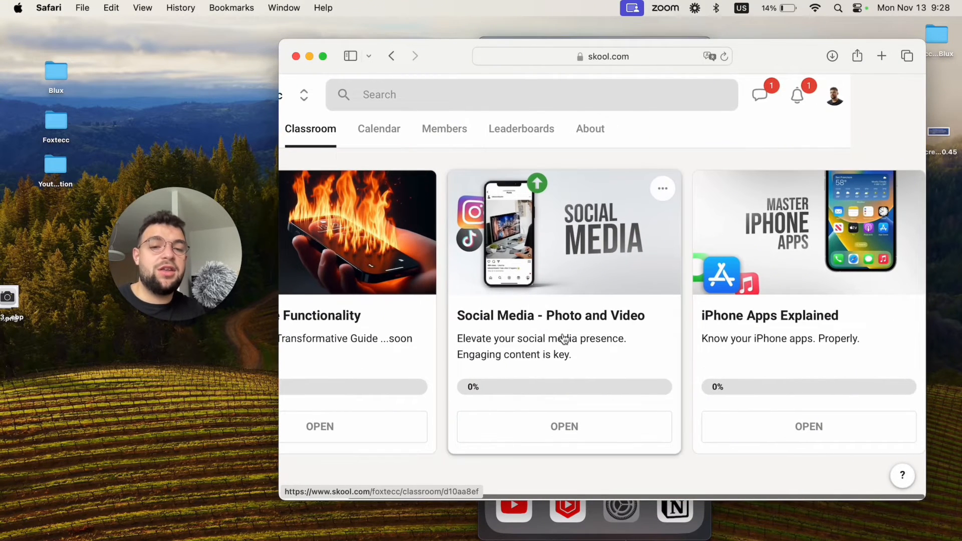
{"action": "mouse_move", "coordinate": [538, 296]}
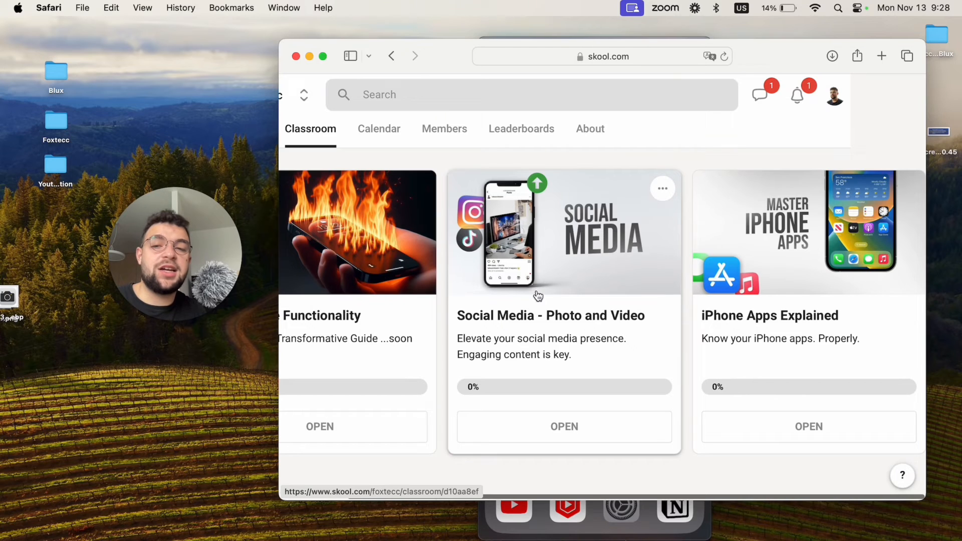
{"action": "left_click", "coordinate": [563, 426]}
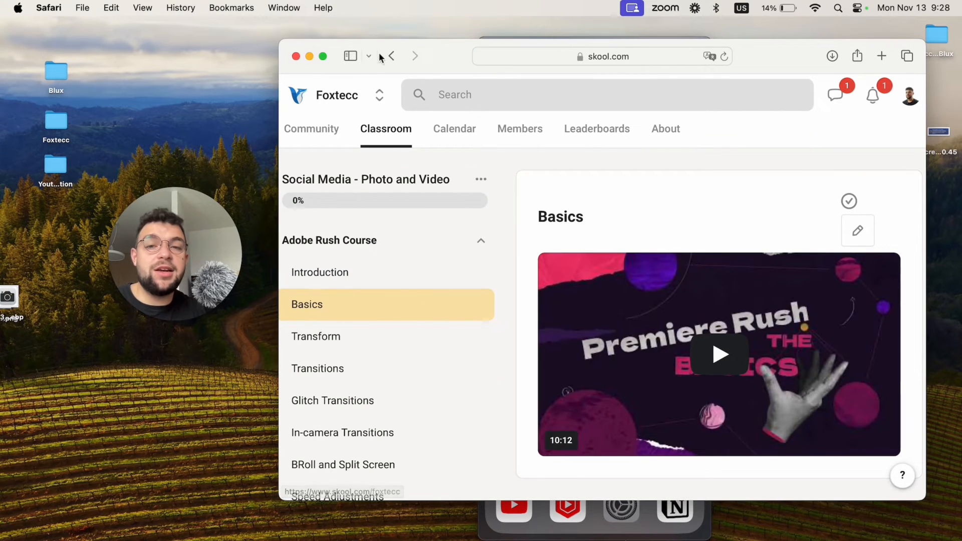
{"action": "left_click", "coordinate": [387, 56]}
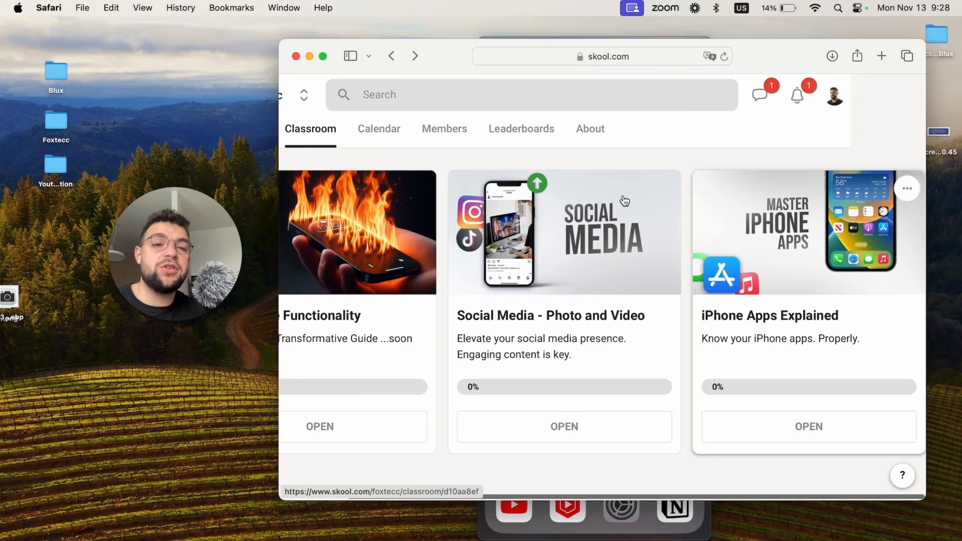